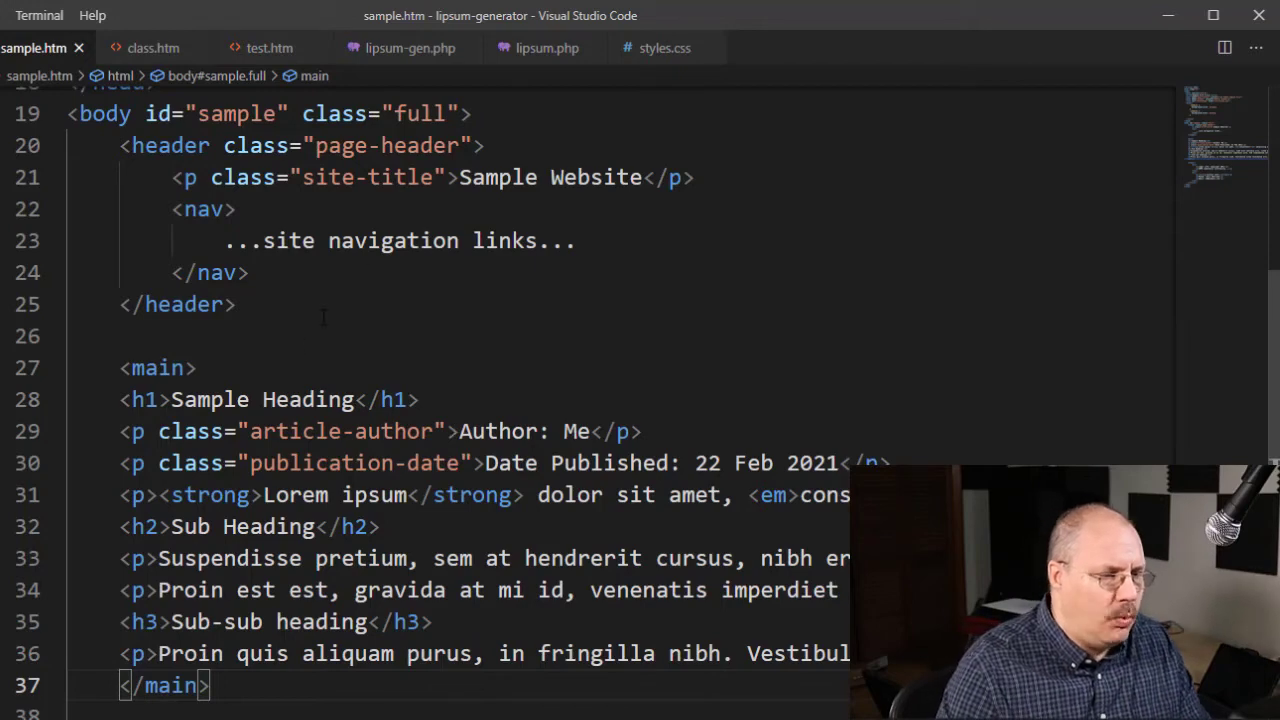
- Add a new line after <main> and type <article to create an empty article element
key("Enter")
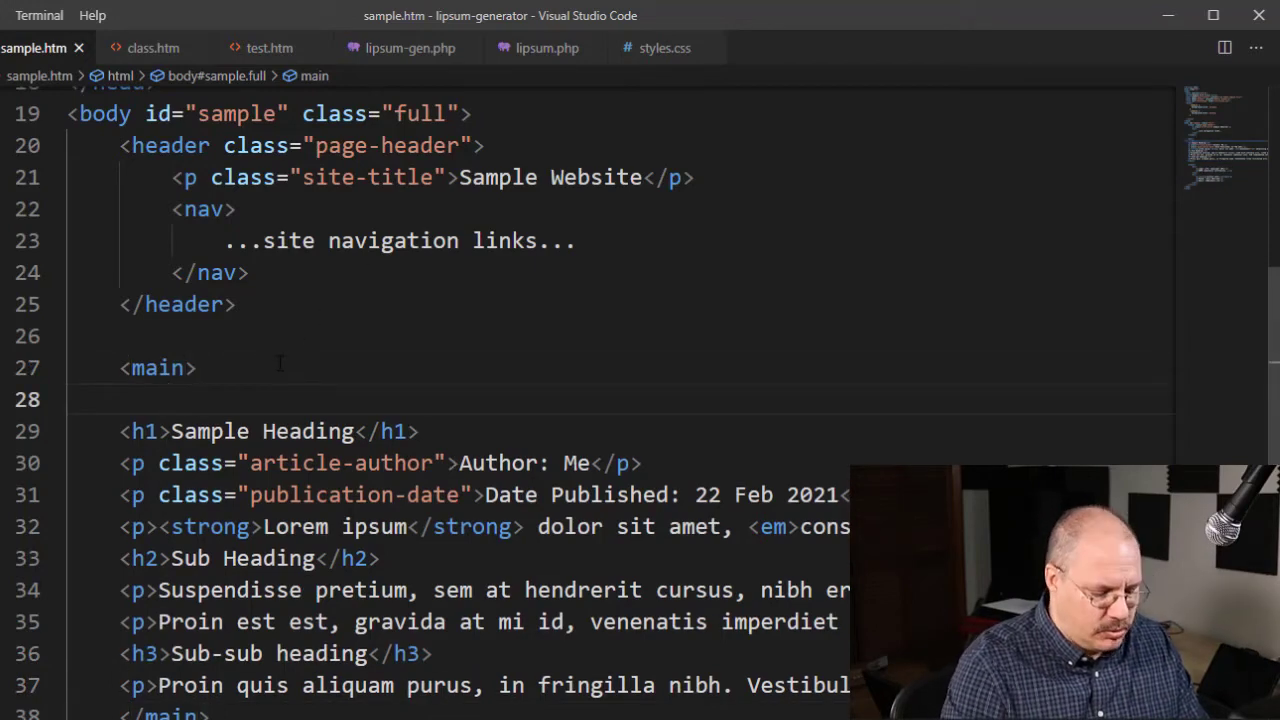
type("<article></article>")
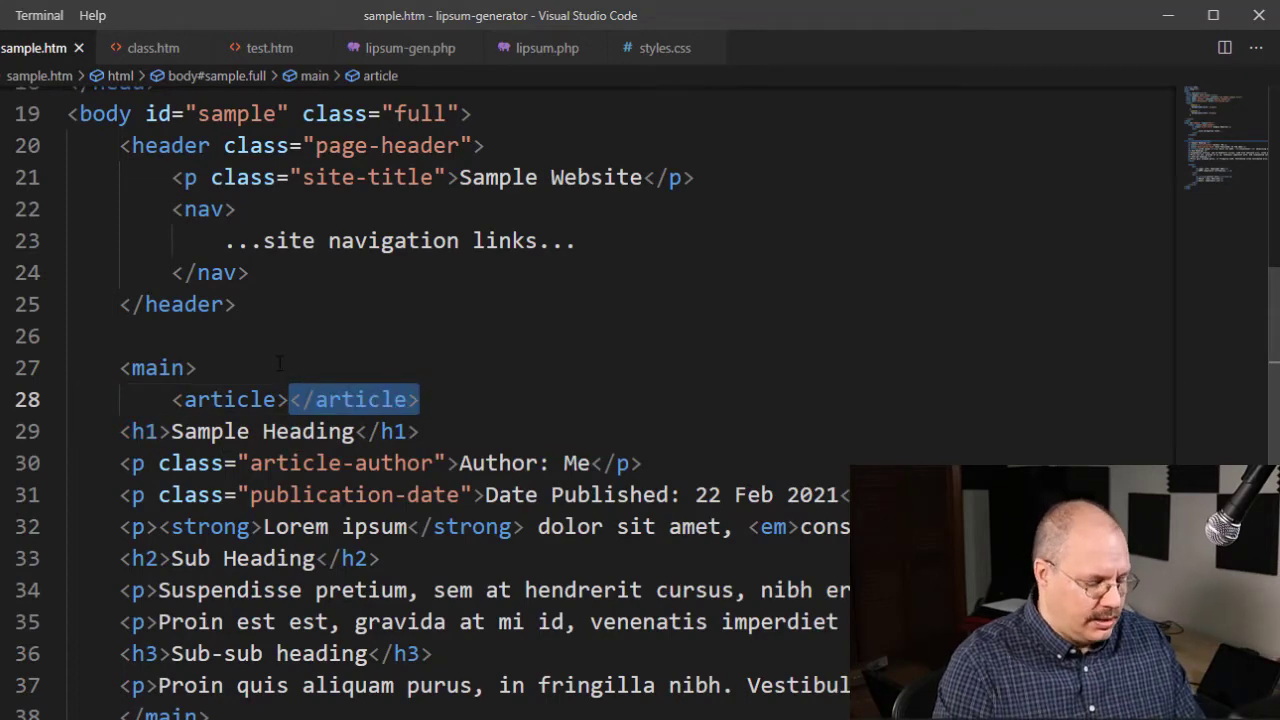
- Remove </article> from line 28 and place it on line 38 after the last paragraph
key("Delete")
type("</article>")
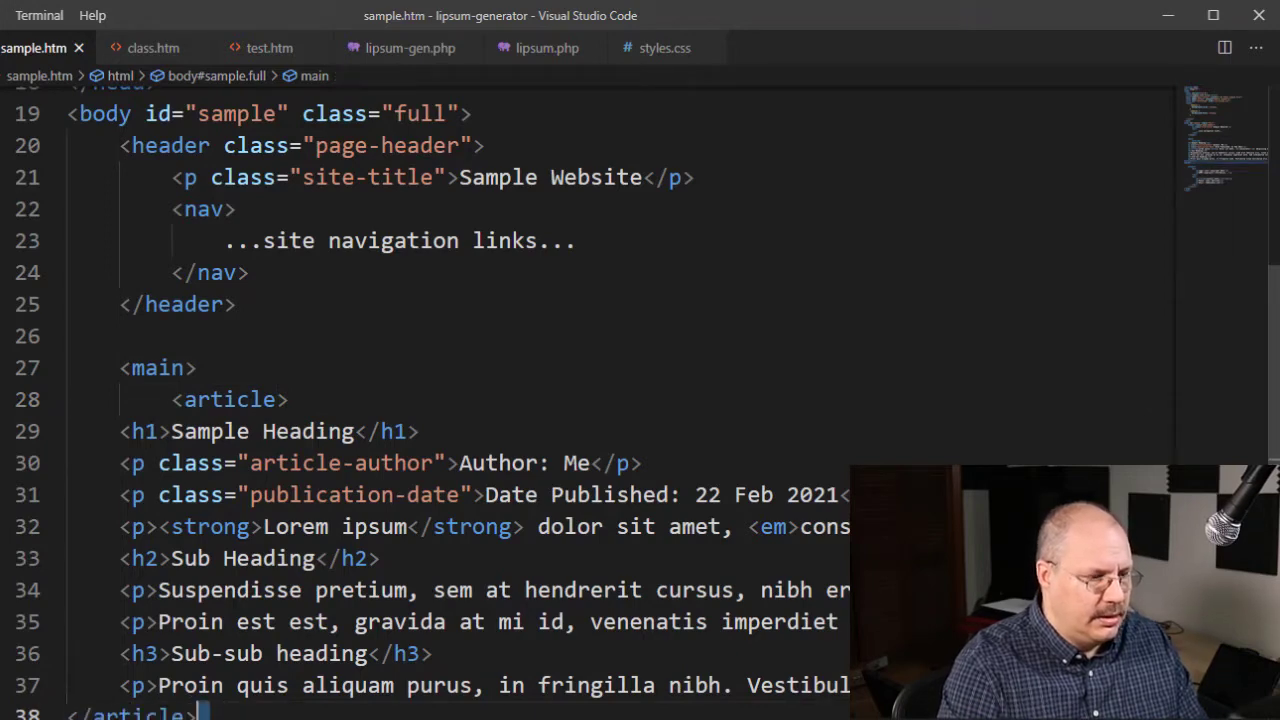
left_click(190, 714)
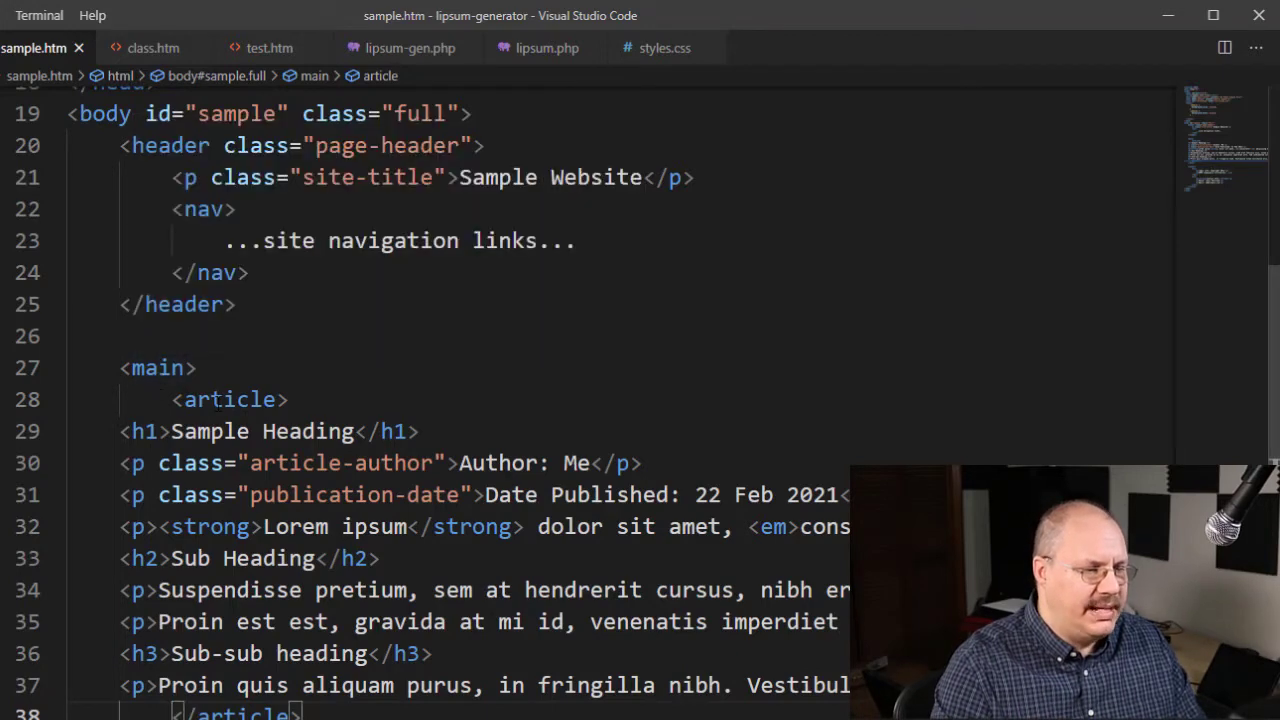
mouse_move(230, 399)
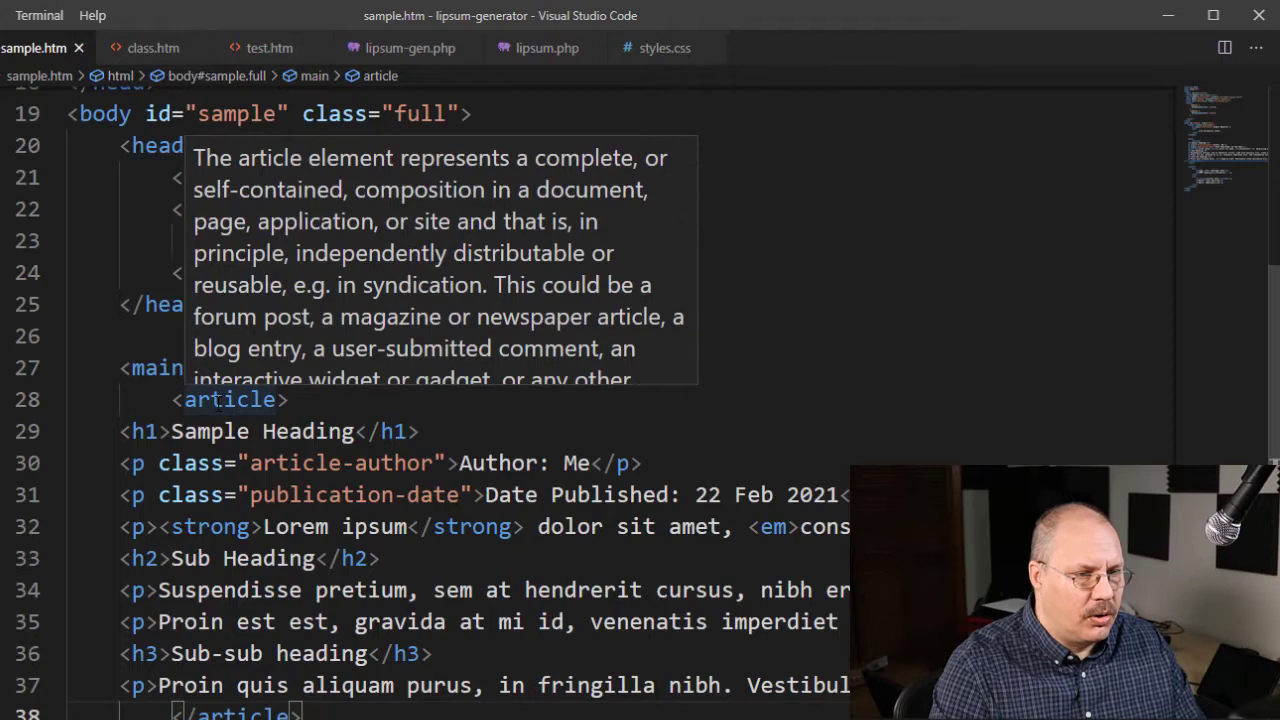